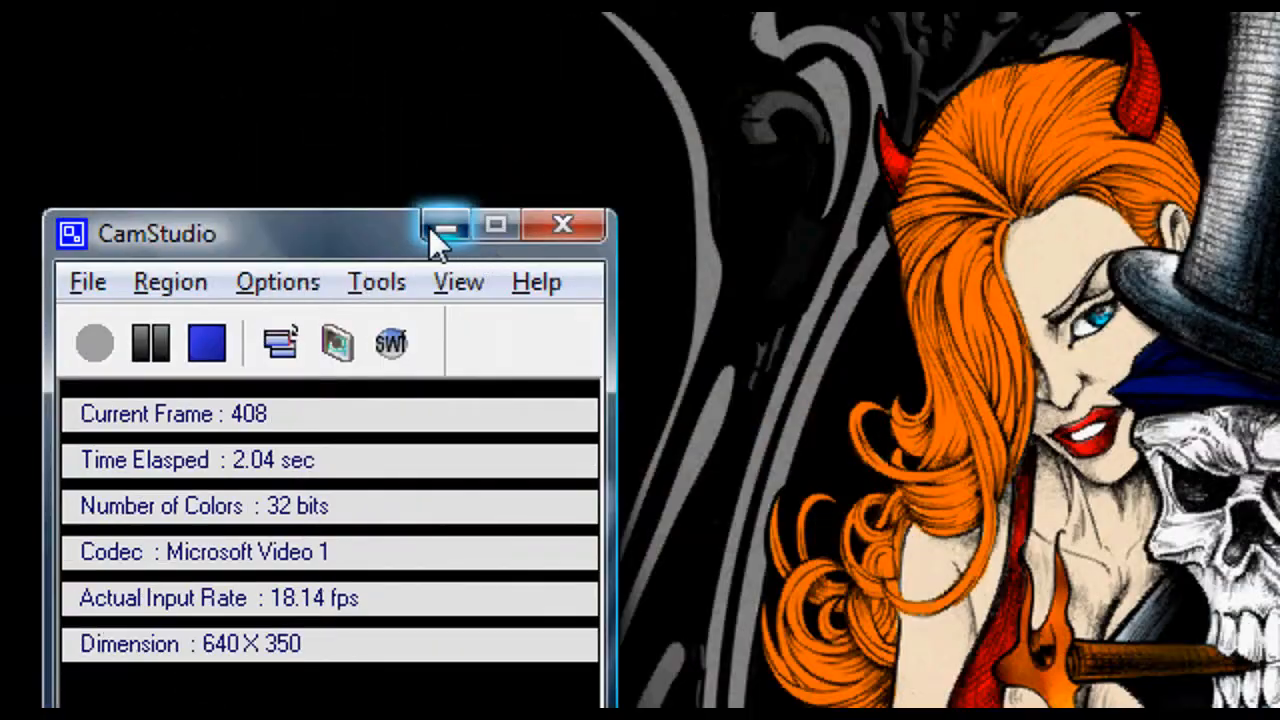
Minimize the CamStudio recorder window so the browser with YouTube is visible
{"action": "left_click", "coordinate": [444, 228]}
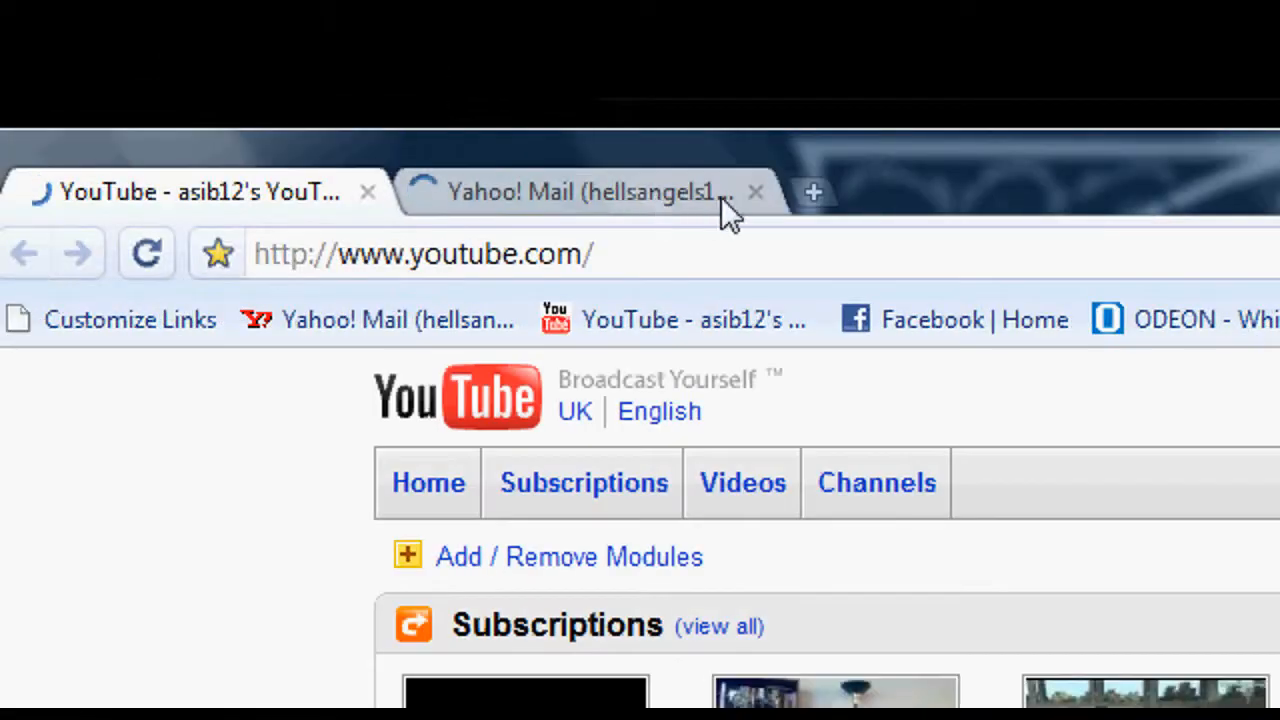
Close the Yahoo! Mail tab, search 'microsoft visual c++ express edition' and open the Visual C++ 2008 Express Edition result
{"action": "left_click", "coordinate": [754, 192]}
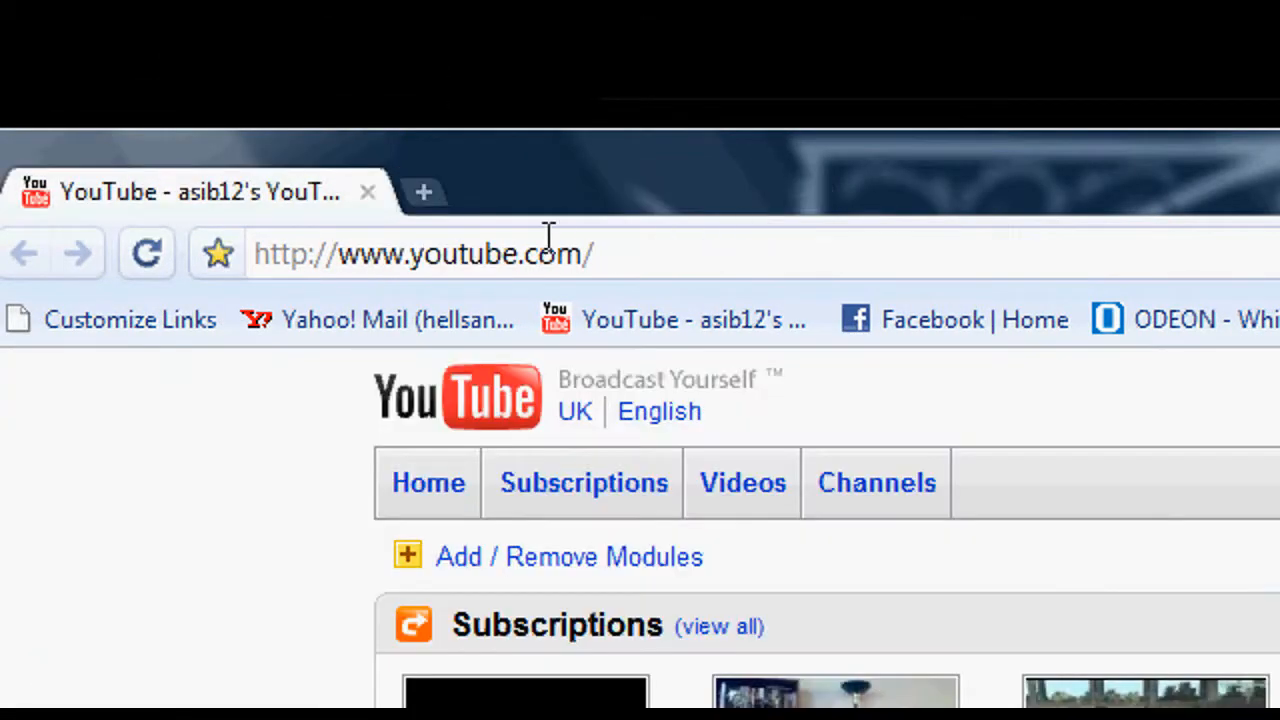
{"action": "left_click", "coordinate": [420, 252]}
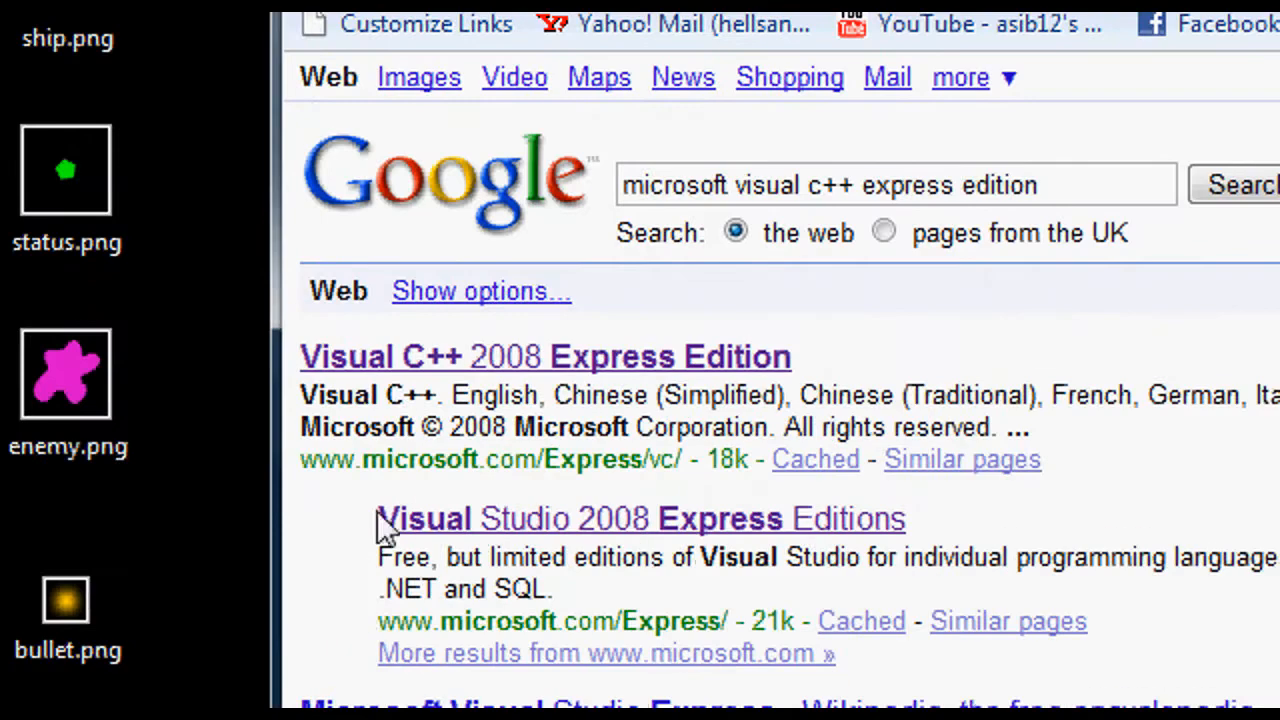
{"action": "scroll", "scroll_direction": "down", "scroll_amount": 3}
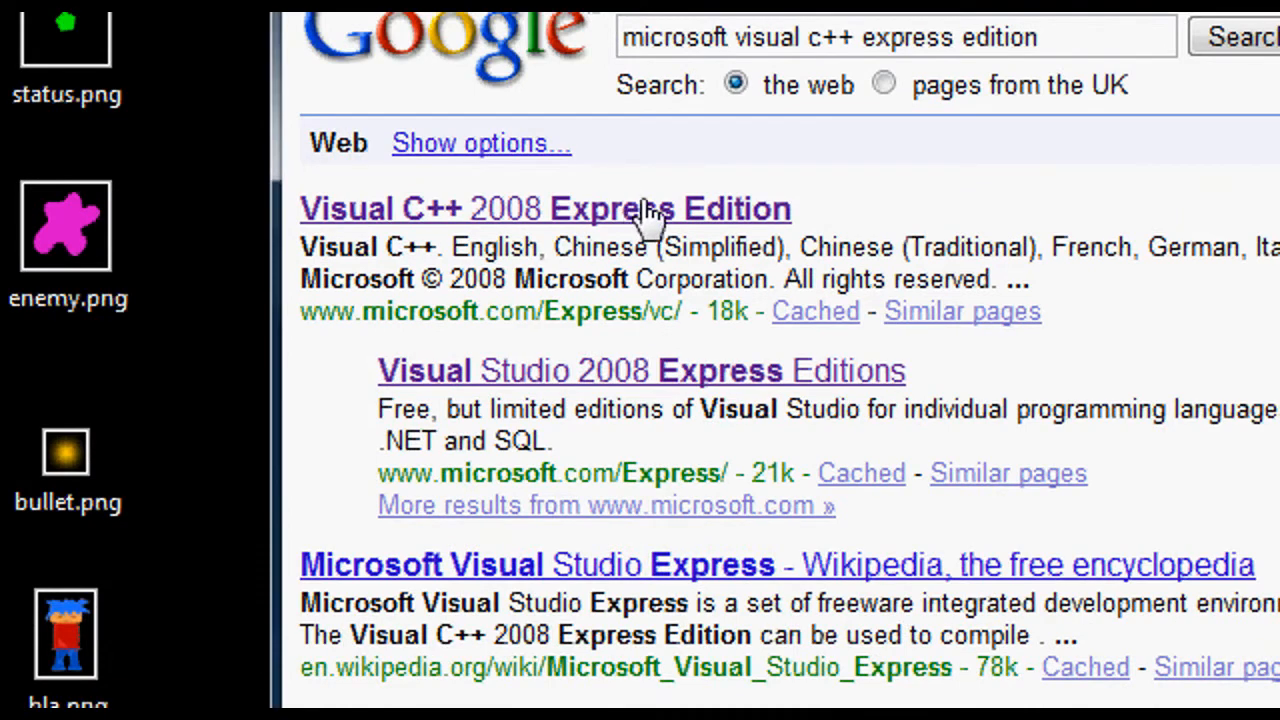
{"action": "left_click", "coordinate": [546, 208]}
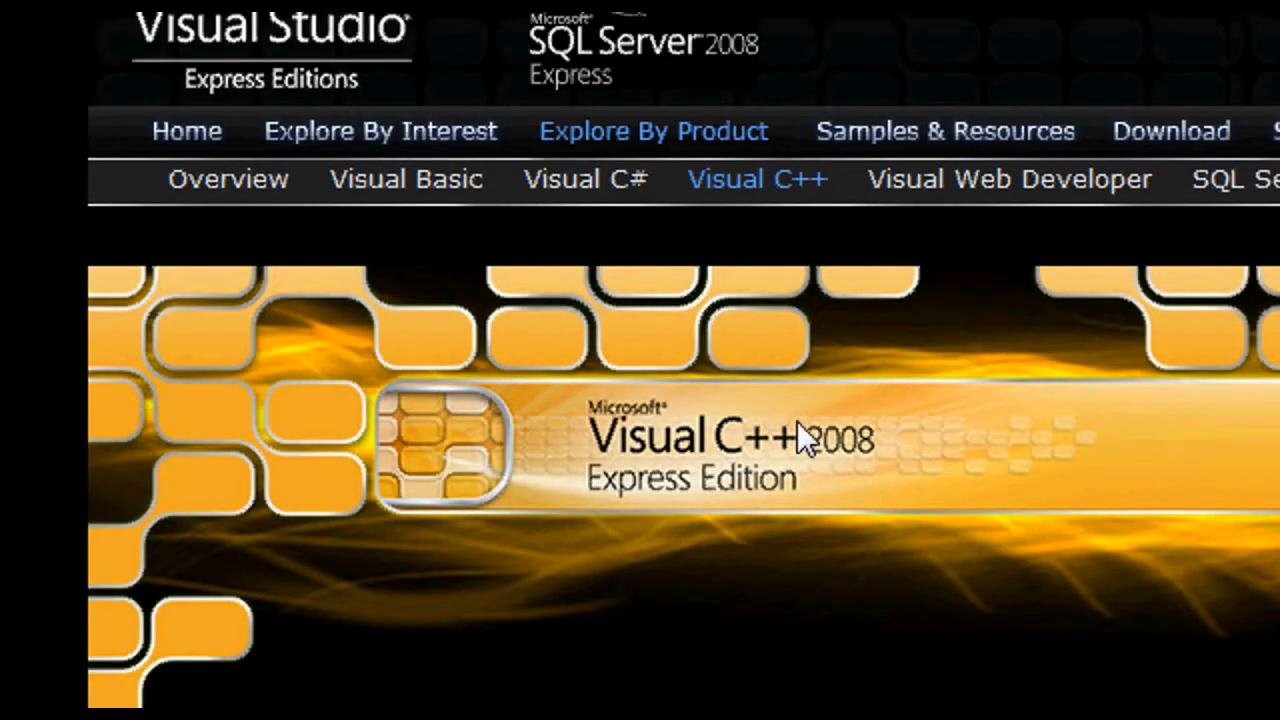
{"action": "scroll", "scroll_direction": "down", "scroll_amount": 3}
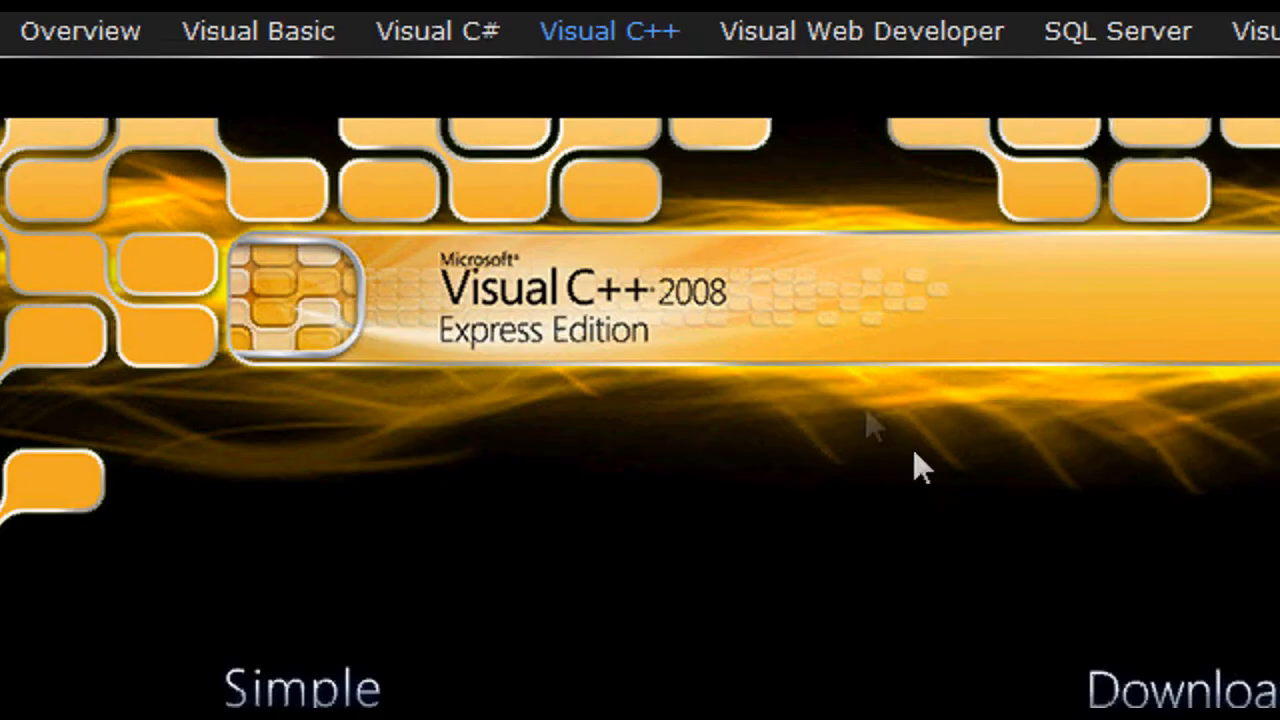
{"action": "scroll", "scroll_direction": "down", "scroll_amount": 3}
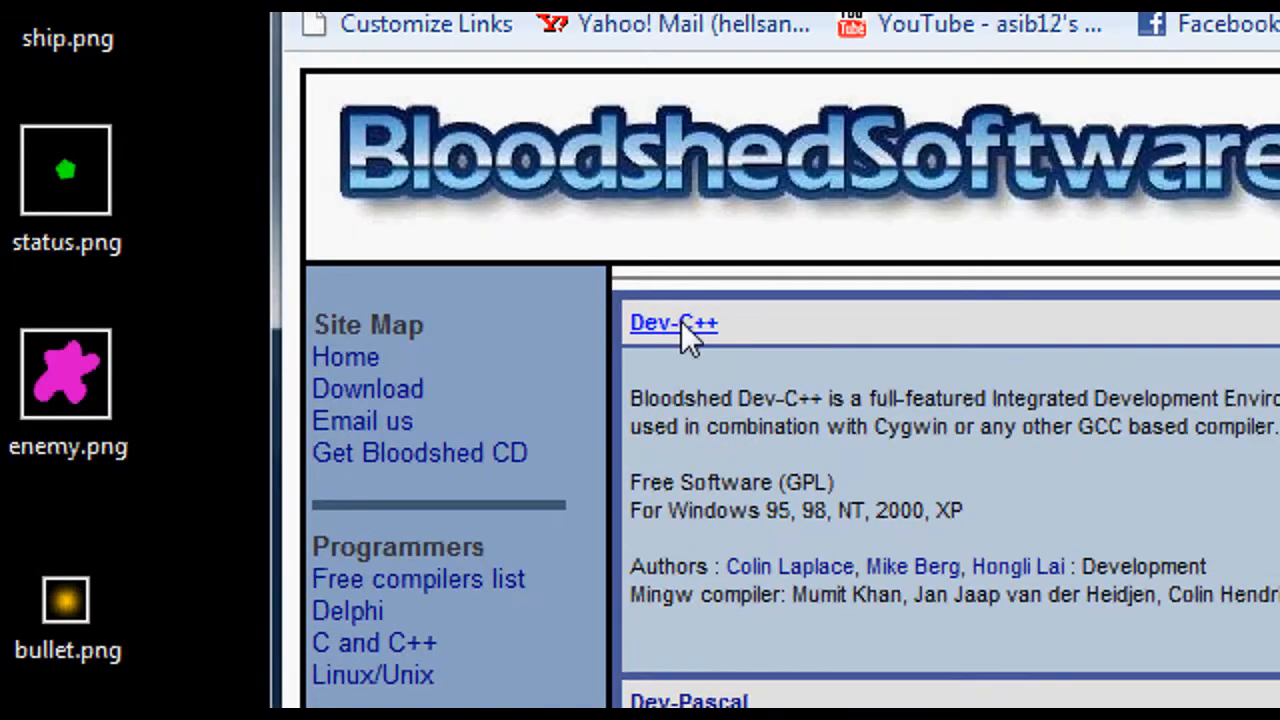
Scroll the Bloodshed Dev-C++ page down to the Dev-C++ 5.0 beta downloads
{"action": "scroll", "scroll_direction": "down", "scroll_amount": 3}
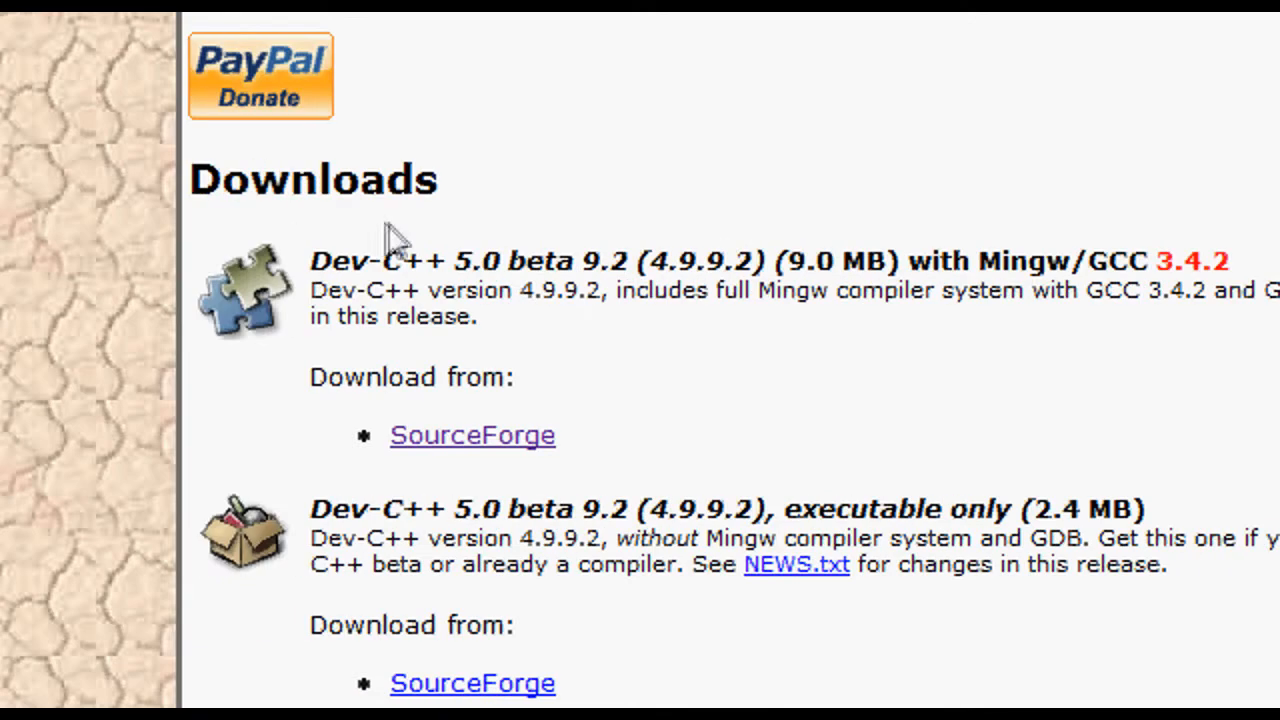
{"action": "scroll", "scroll_direction": "down", "scroll_amount": 3}
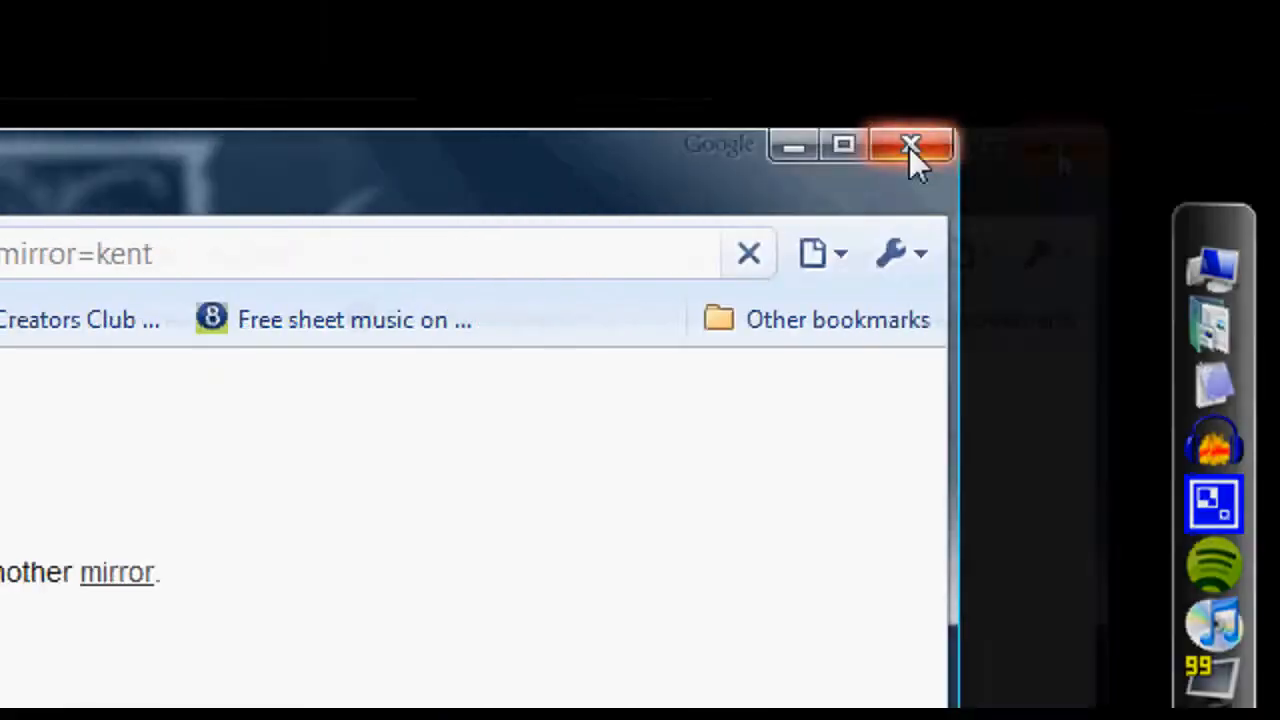
Close the browser, launch Dev-C++ and start a new blank source file via File > New
{"action": "left_click", "coordinate": [910, 146]}
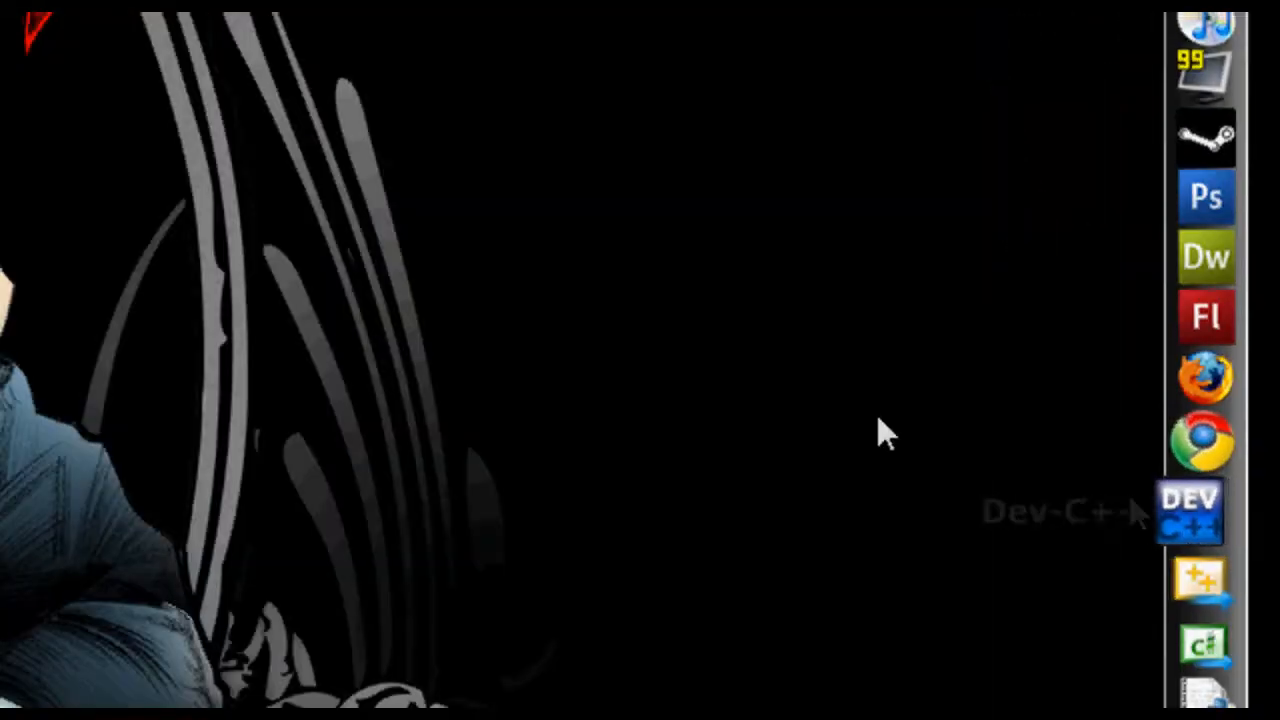
{"action": "left_click", "coordinate": [1188, 512]}
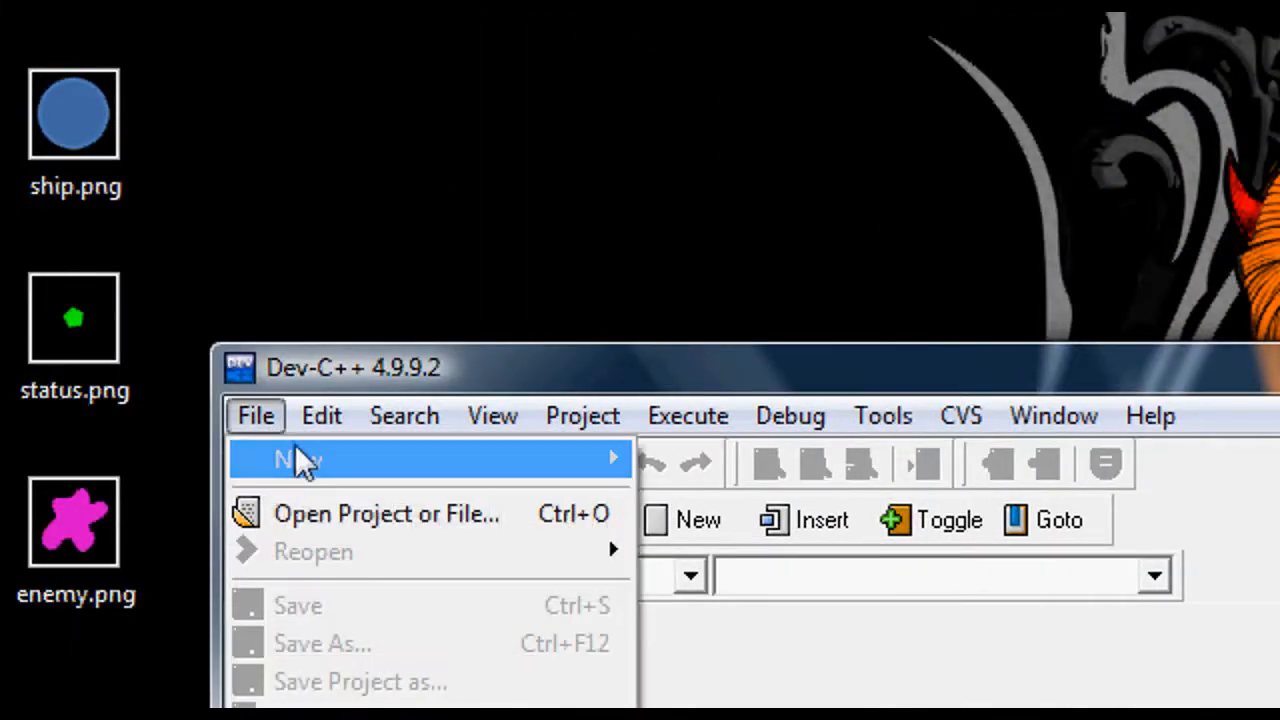
{"action": "mouse_move", "coordinate": [290, 464]}
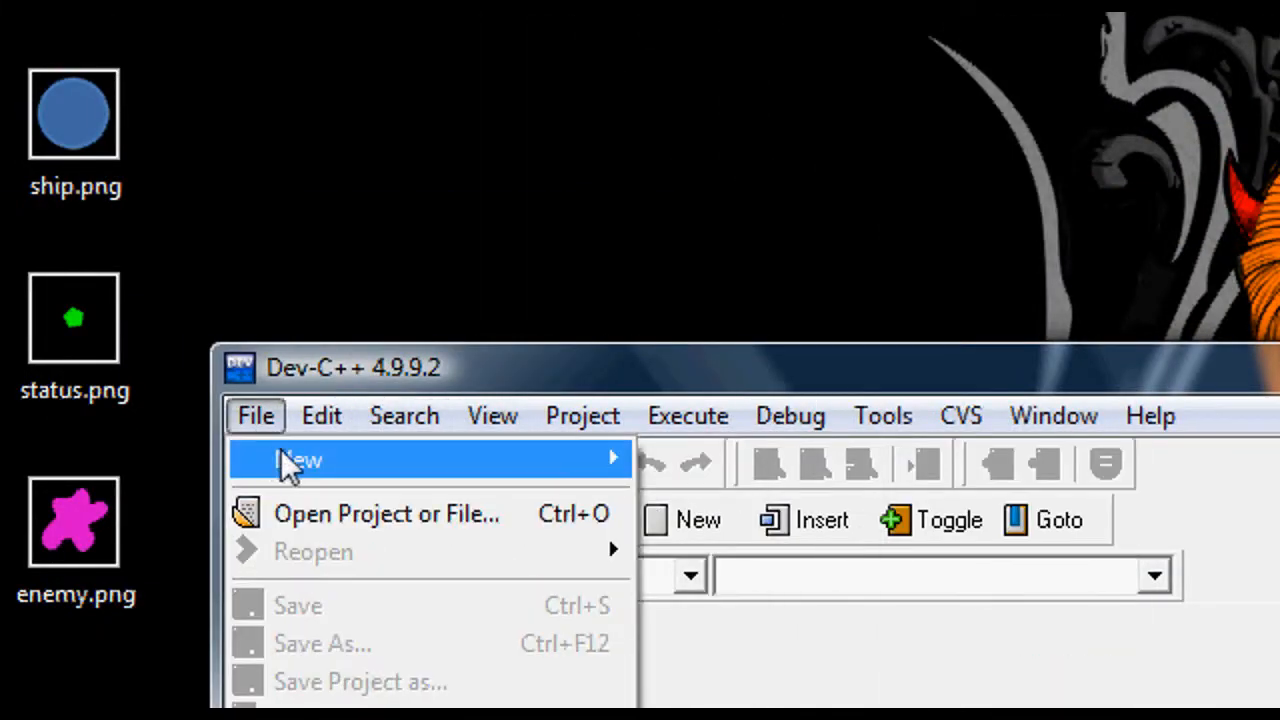
{"action": "left_click", "coordinate": [298, 458]}
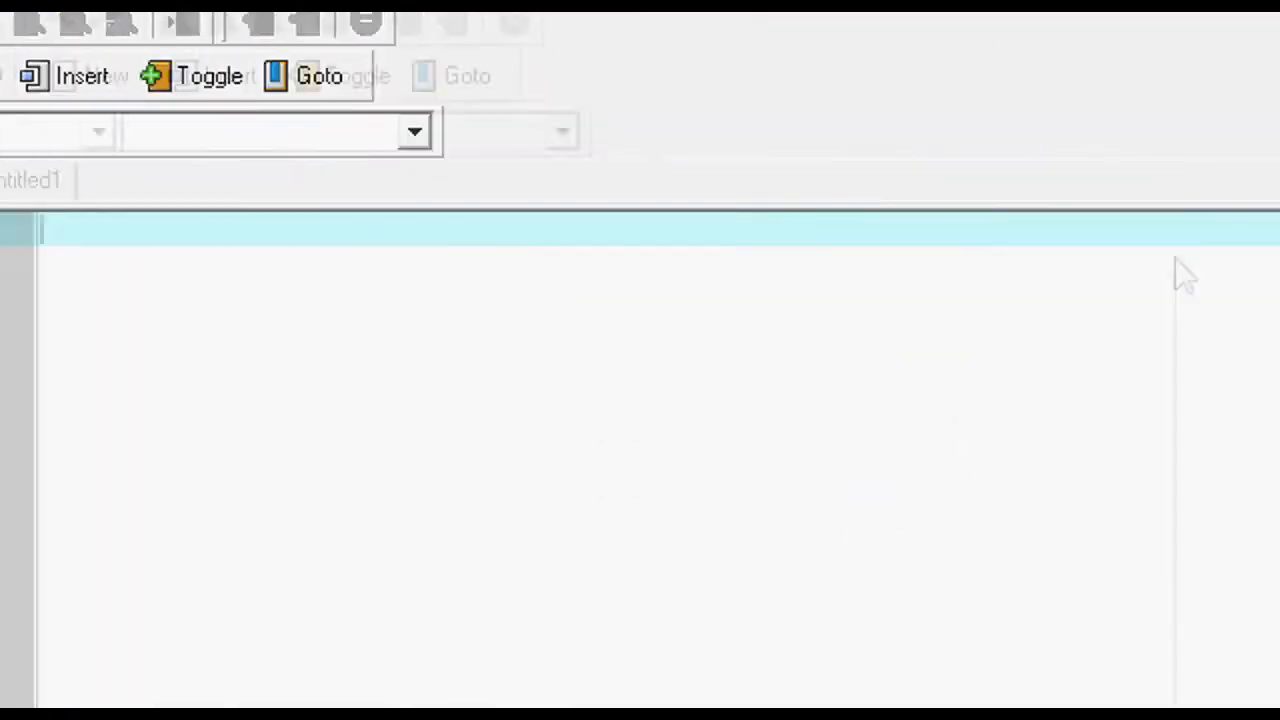
{"action": "left_click", "coordinate": [204, 236]}
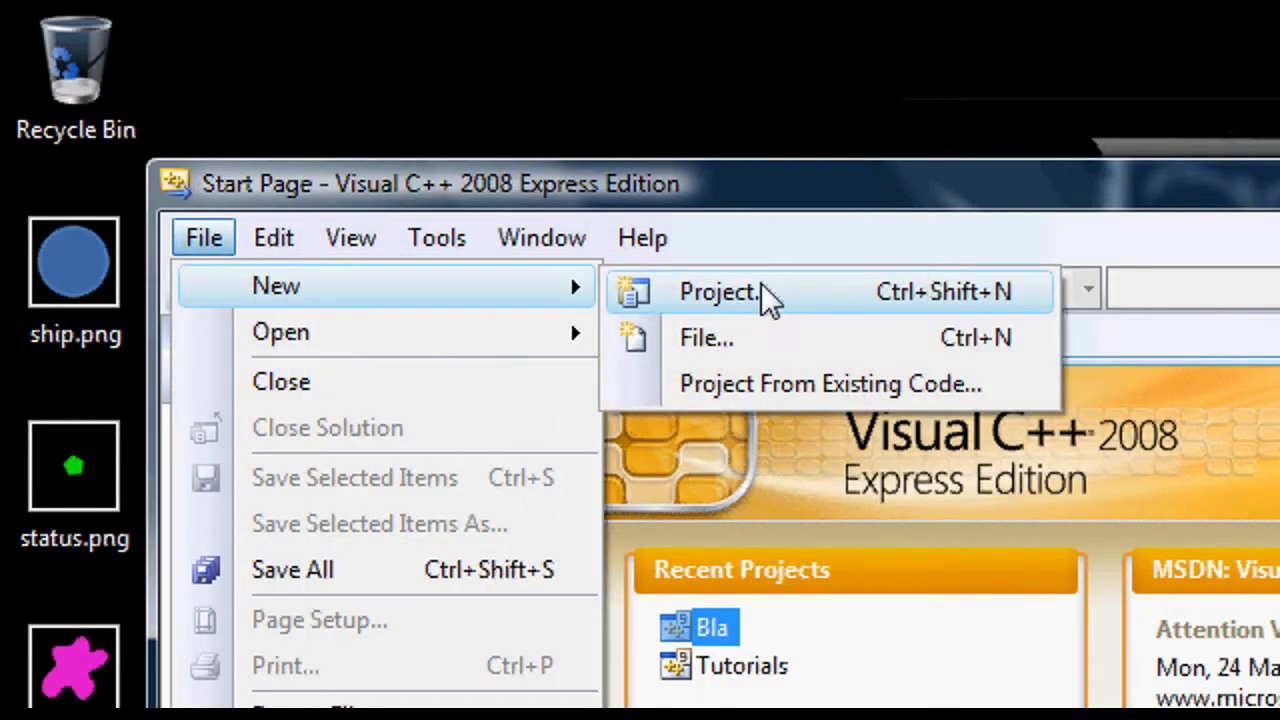
Start a new Win32 Console Application project named 'Random'
{"action": "left_click", "coordinate": [720, 292]}
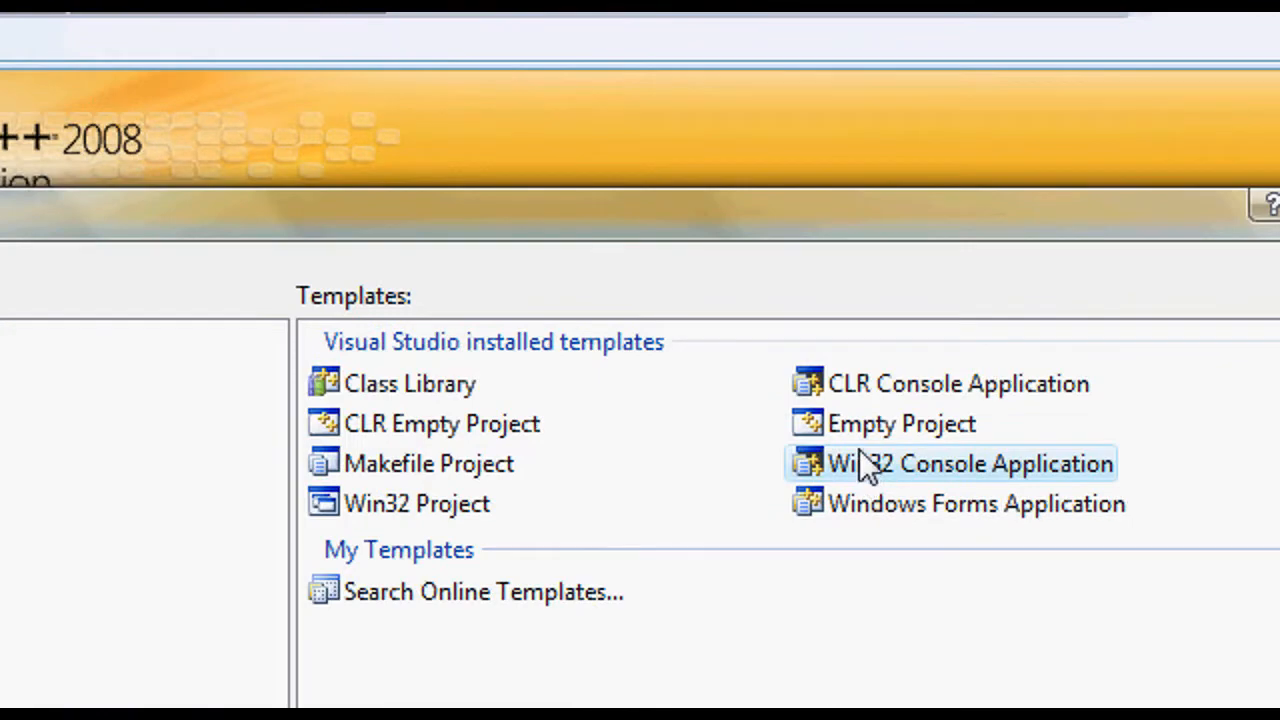
{"action": "left_click", "coordinate": [968, 464]}
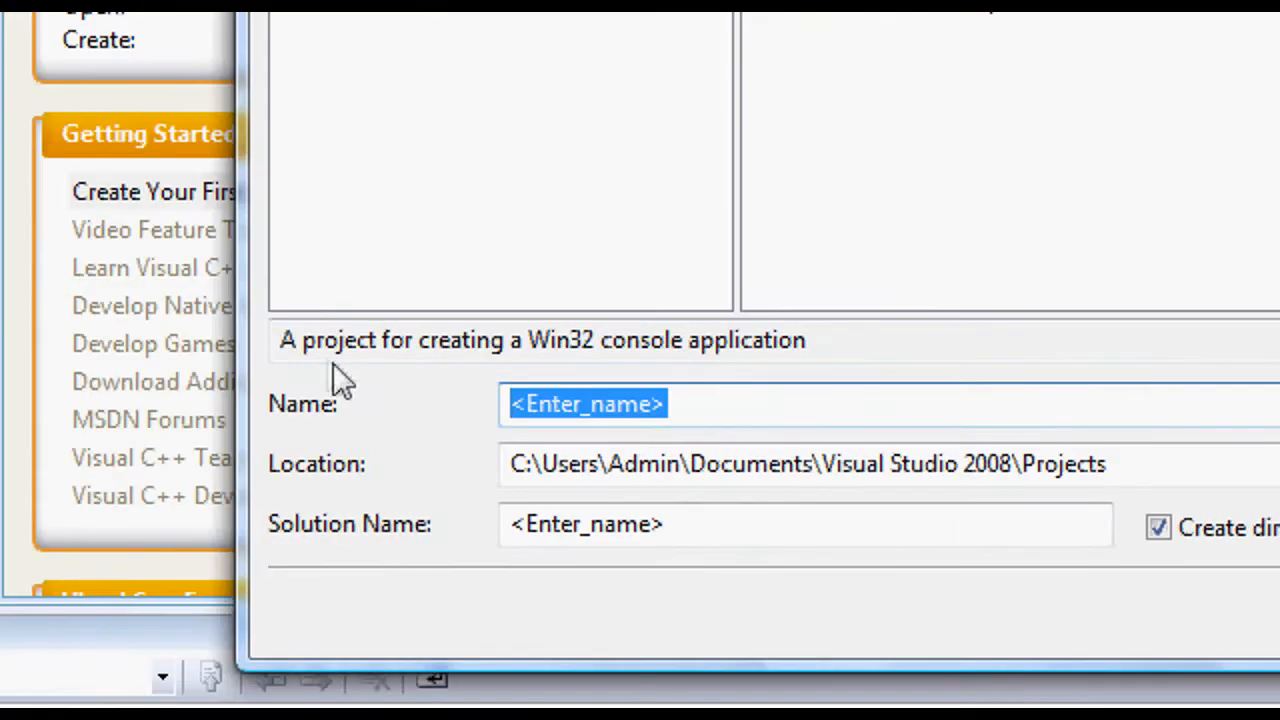
{"action": "type", "text": "Random"}
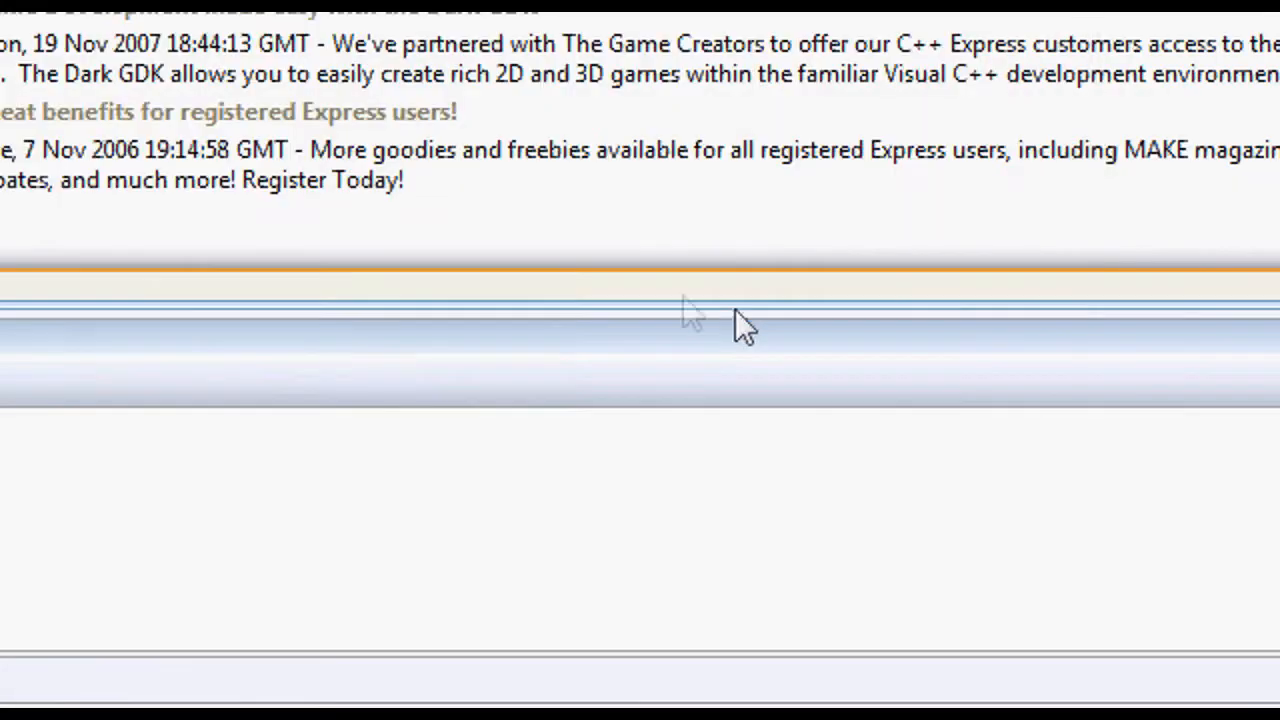
Add a new C++ source file named 'main.cpp' to the Source Files folder
{"action": "right_click", "coordinate": [362, 268]}
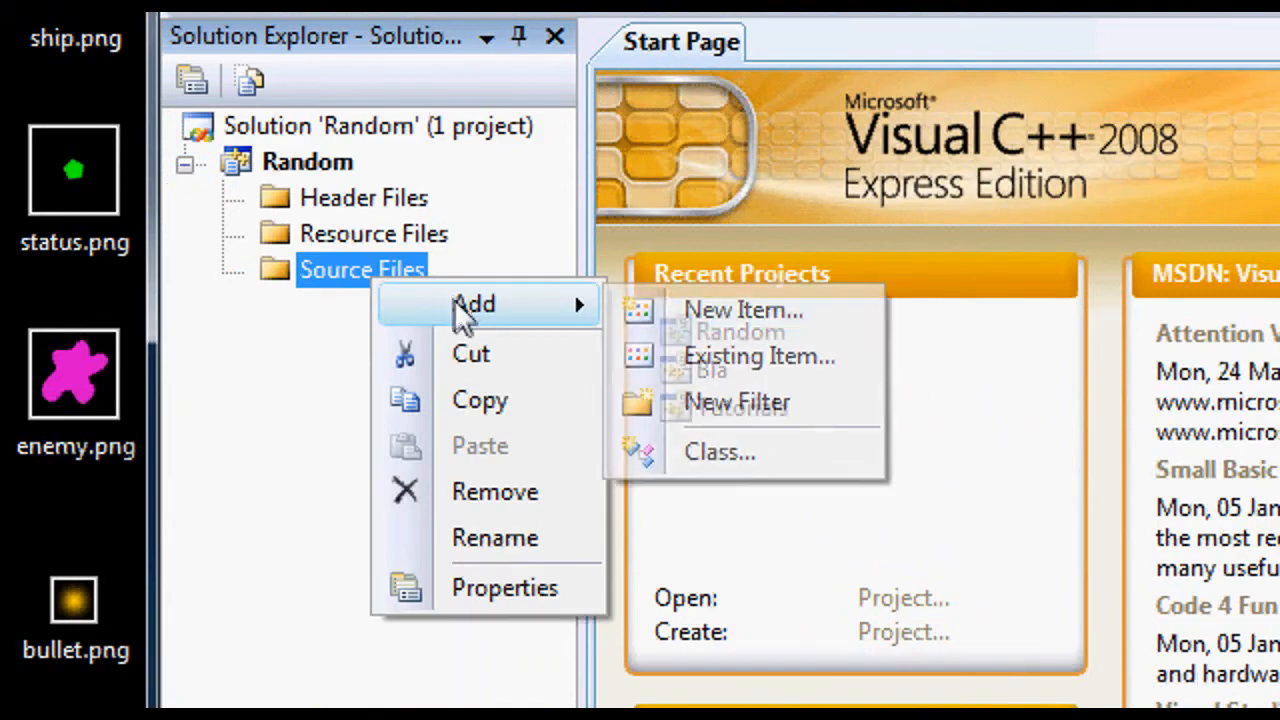
{"action": "left_click", "coordinate": [742, 308]}
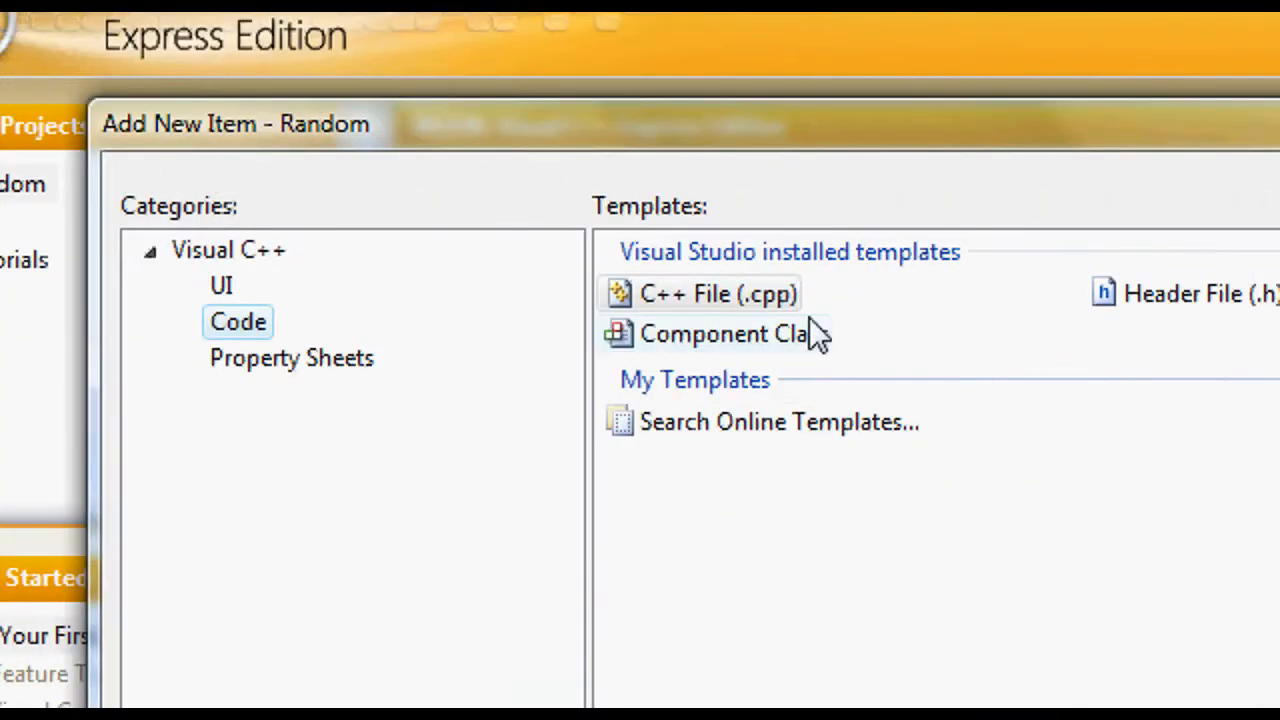
{"action": "left_click", "coordinate": [716, 292]}
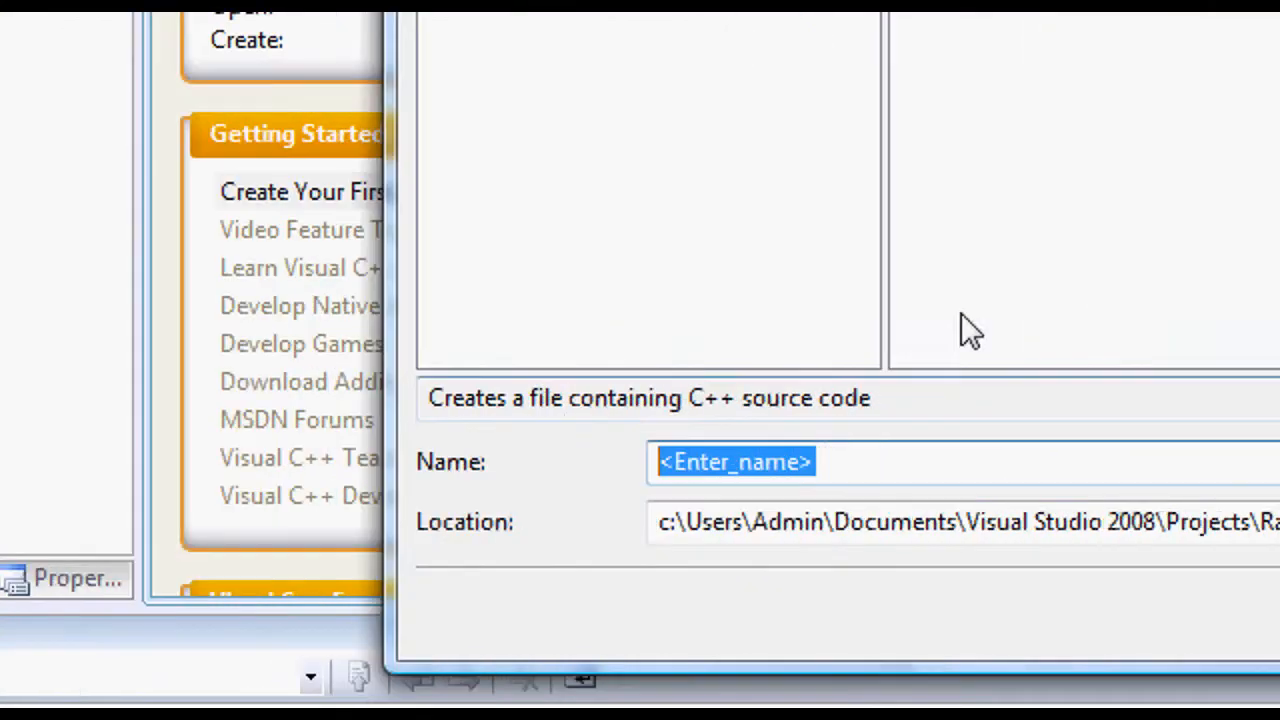
{"action": "type", "text": "main.cpp"}
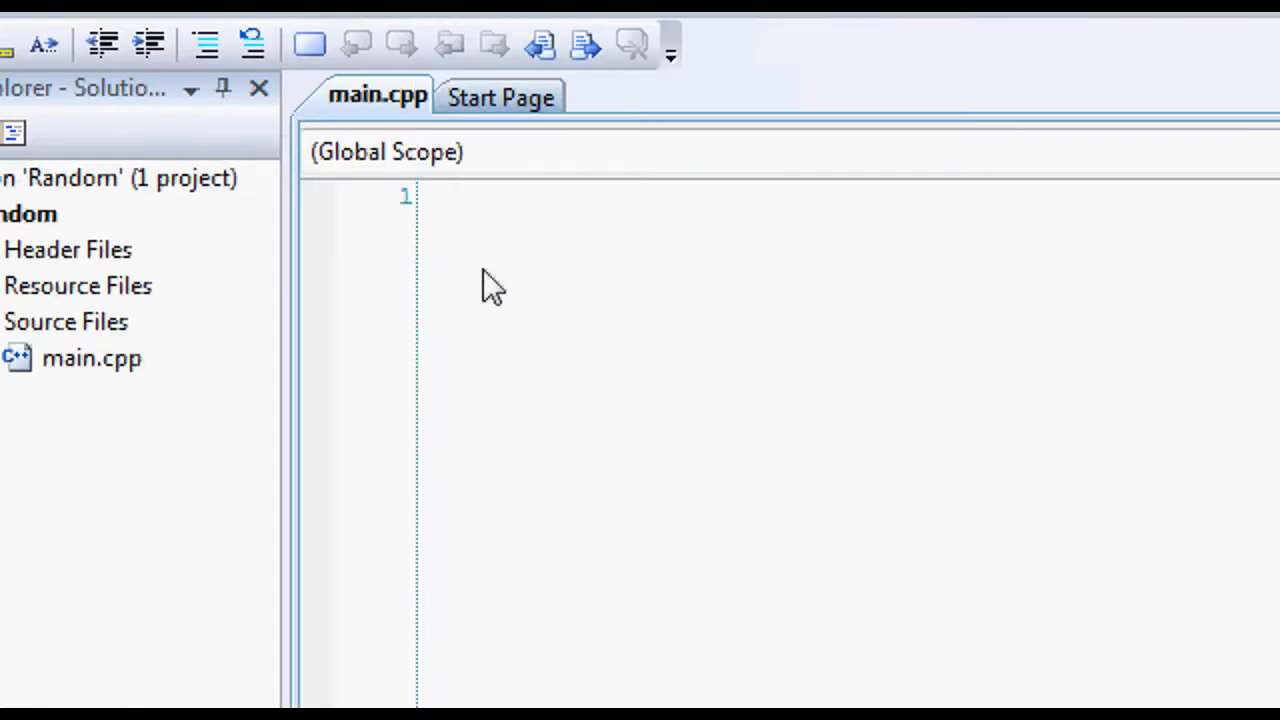
Write the start of main.cpp: 'int main ()', '{' and 'Int = 5'
{"action": "type", "text": "int main ()"}
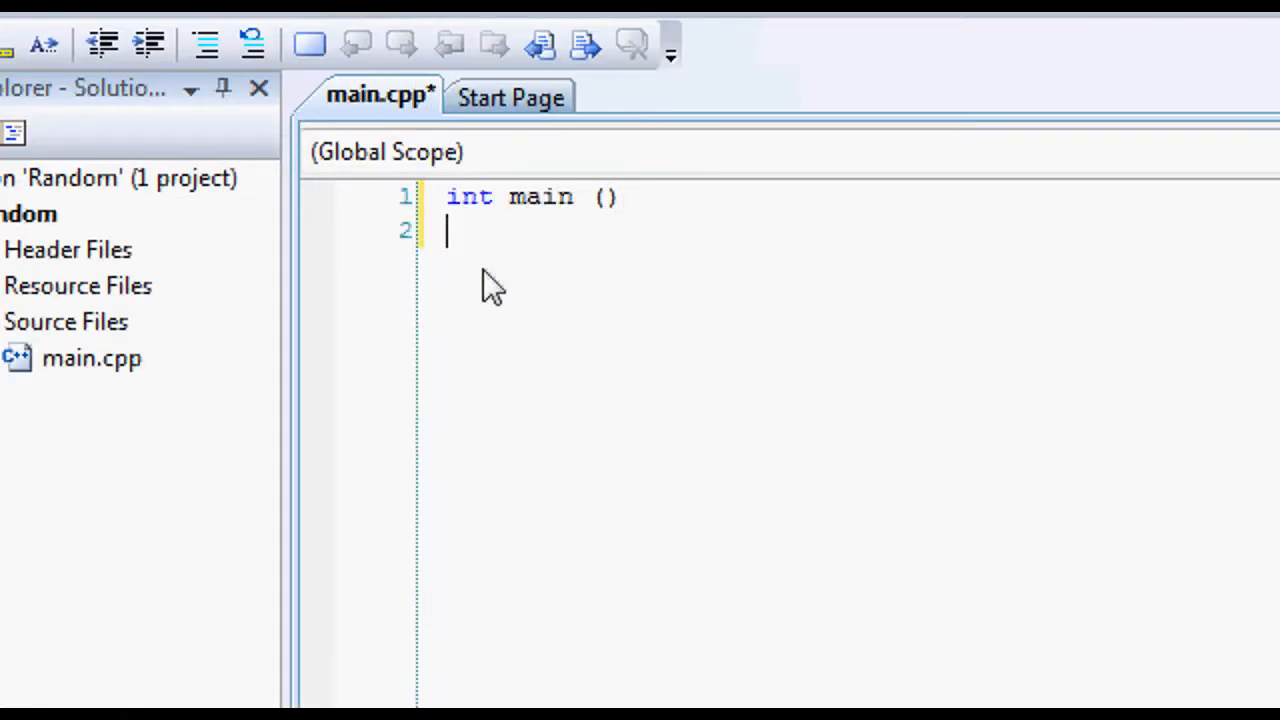
{"action": "type", "text": "{"}
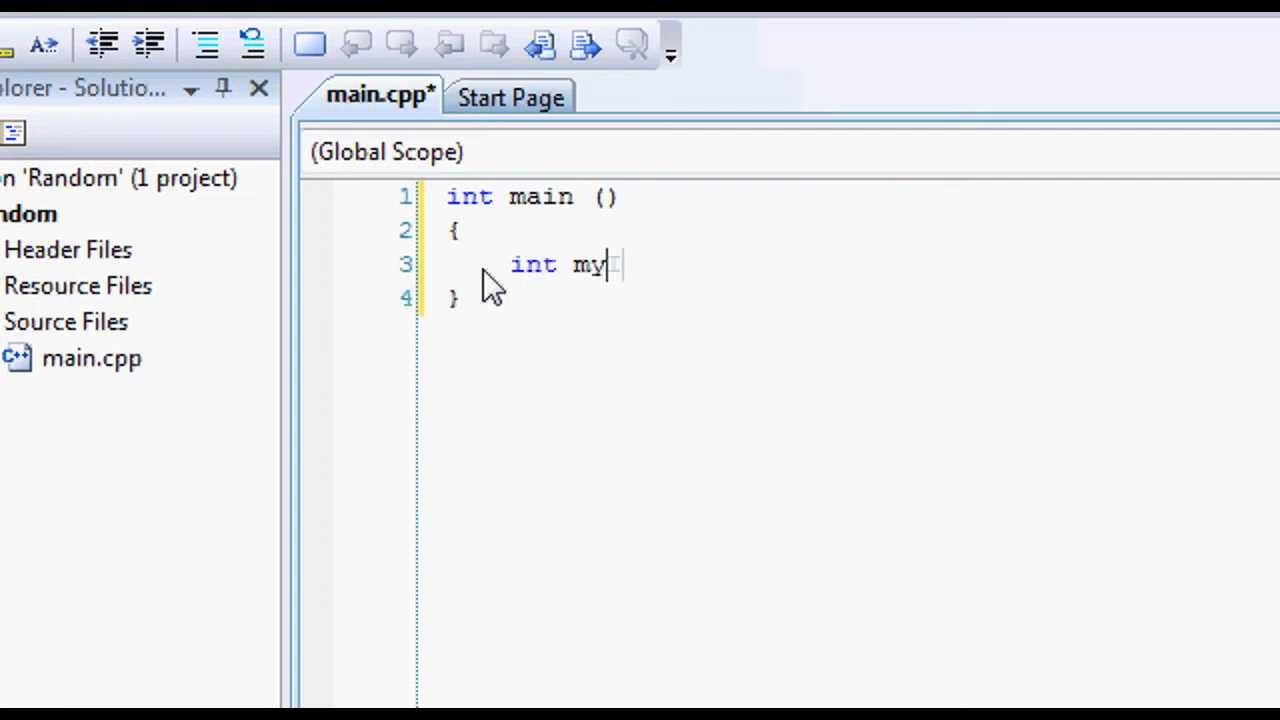
{"action": "type", "text": "Int = 5"}
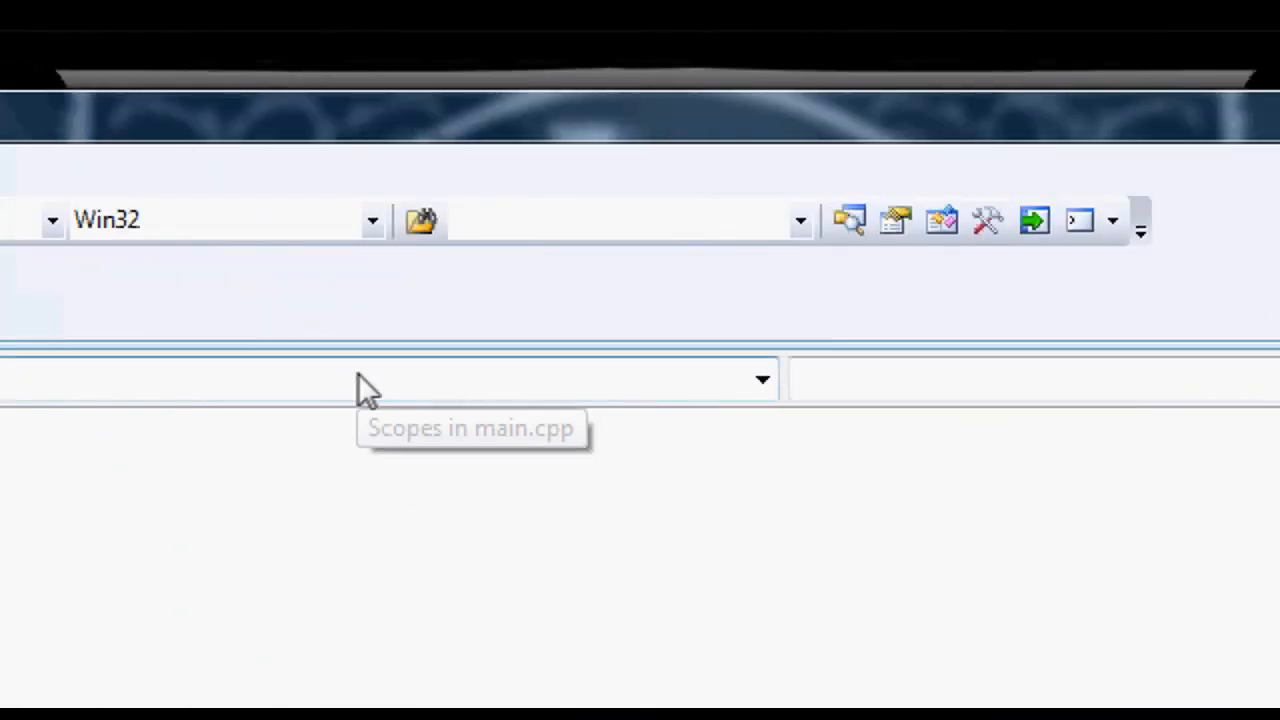
{"action": "mouse_move", "coordinate": [890, 324]}
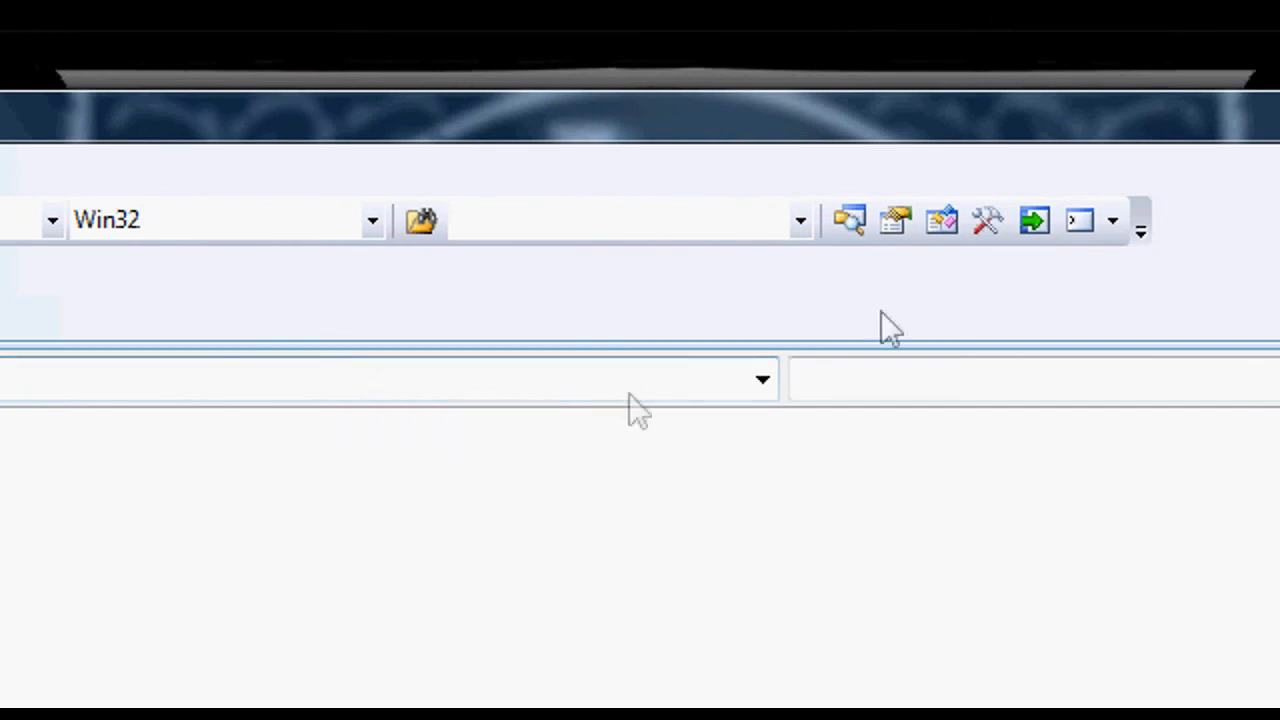